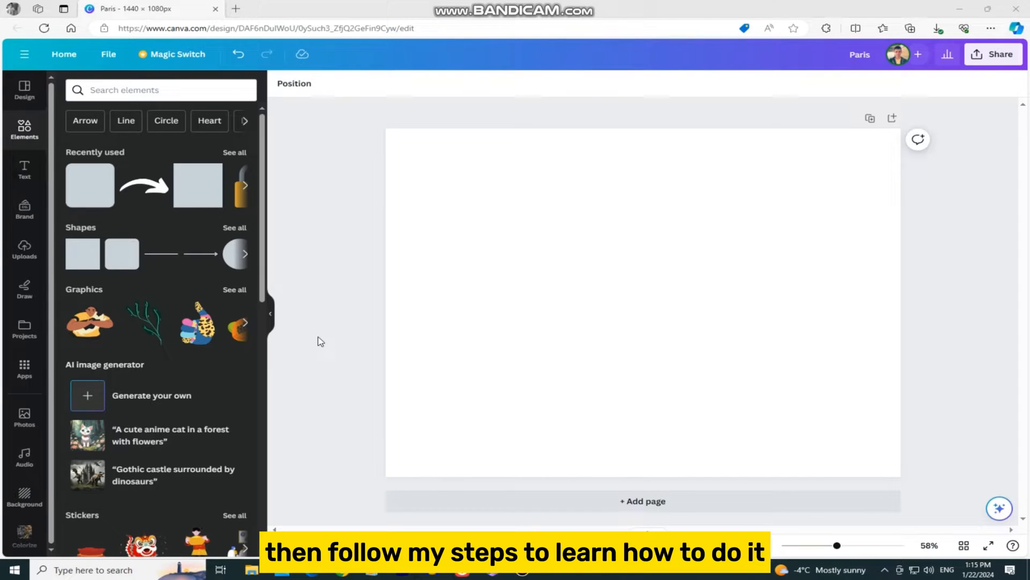
# Add the Eiffel Tower photo from Uploads and enlarge it to cover the page
pyautogui.click(25, 248)
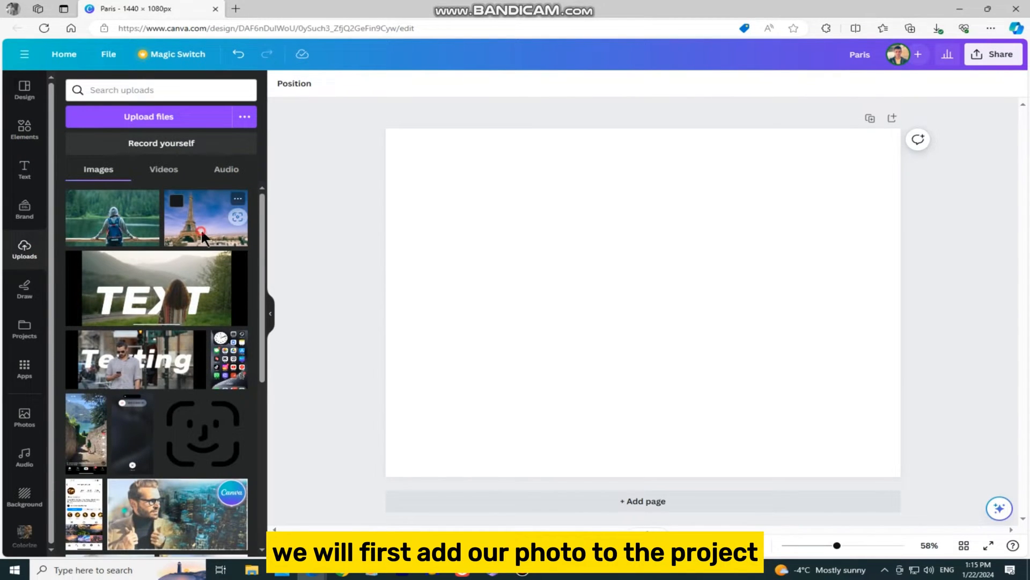
pyautogui.click(205, 218)
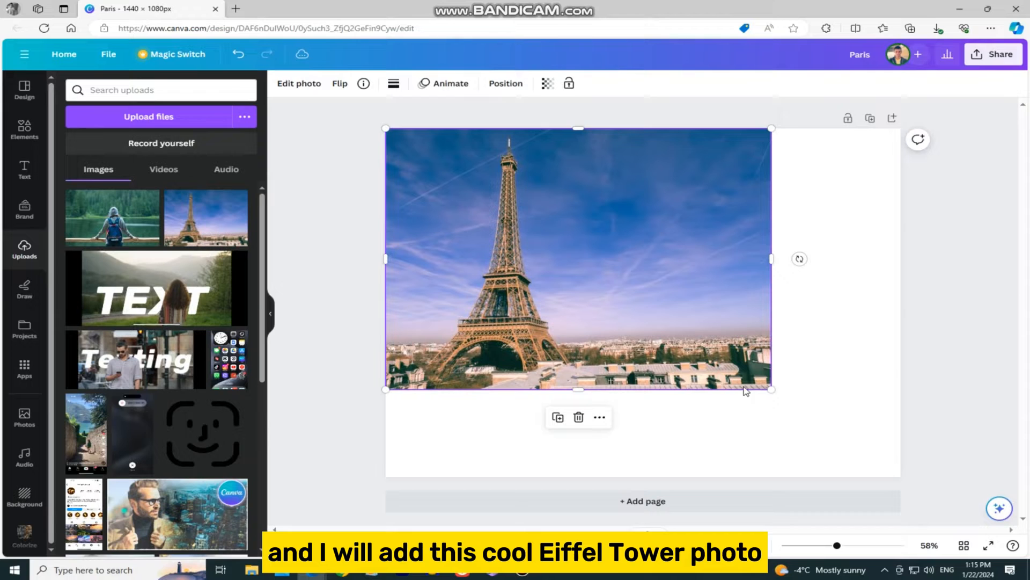
pyautogui.moveTo(771, 388); pyautogui.dragTo(906, 480)
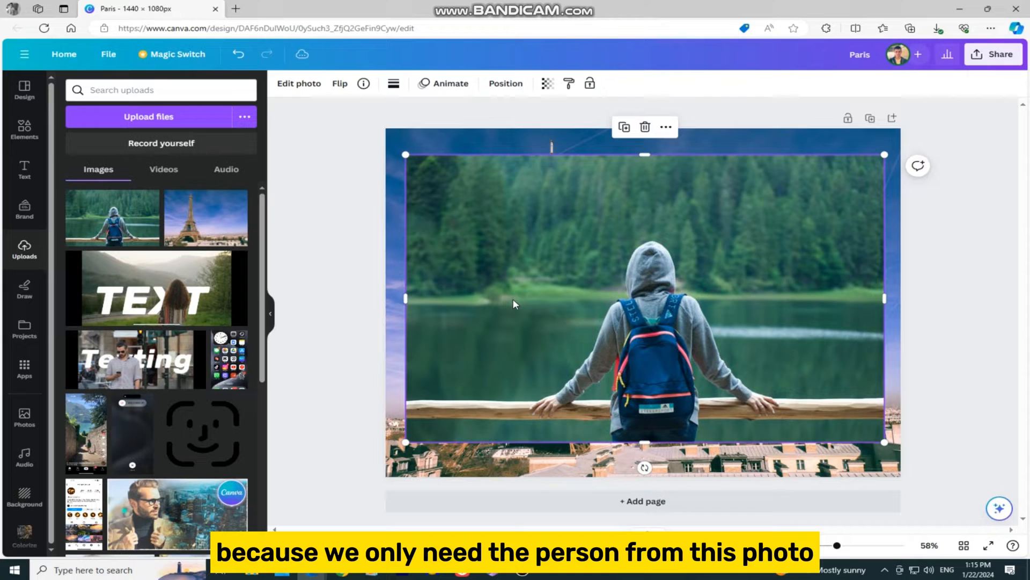
pyautogui.moveTo(482, 276)
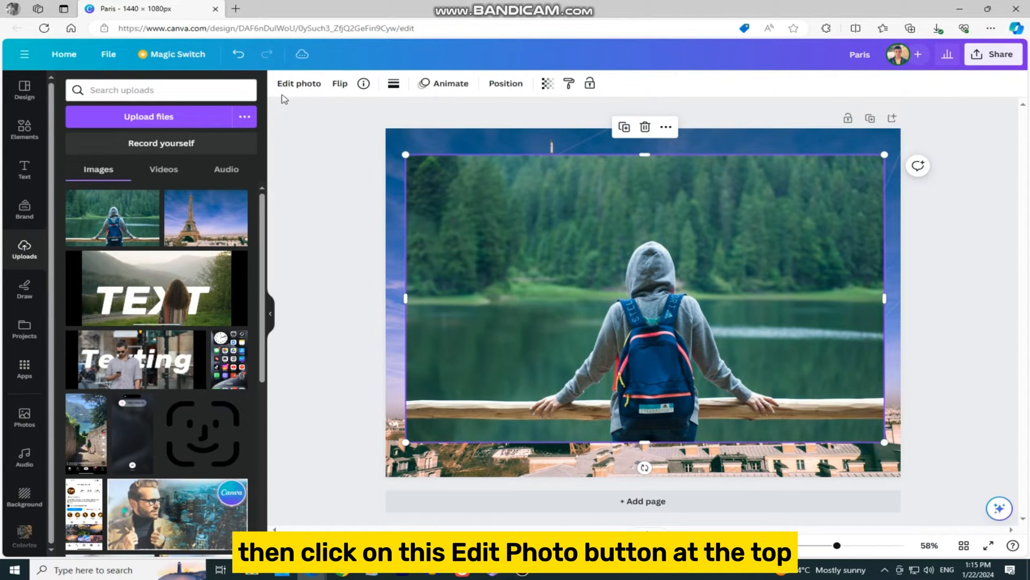
# Start BG Remover from Edit photo's Magic Studio for the backpacker photo
pyautogui.click(298, 83)
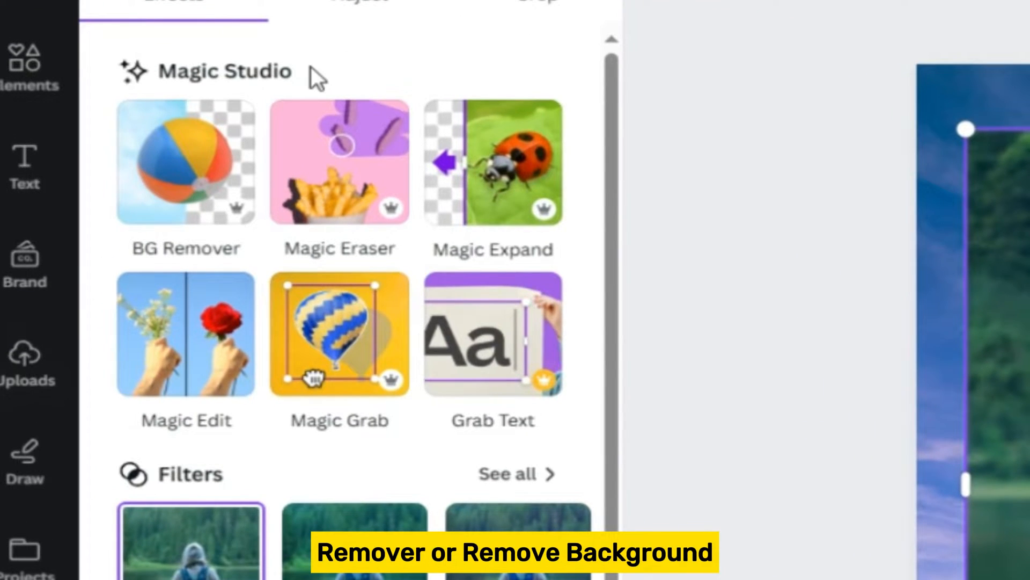
pyautogui.moveTo(194, 148)
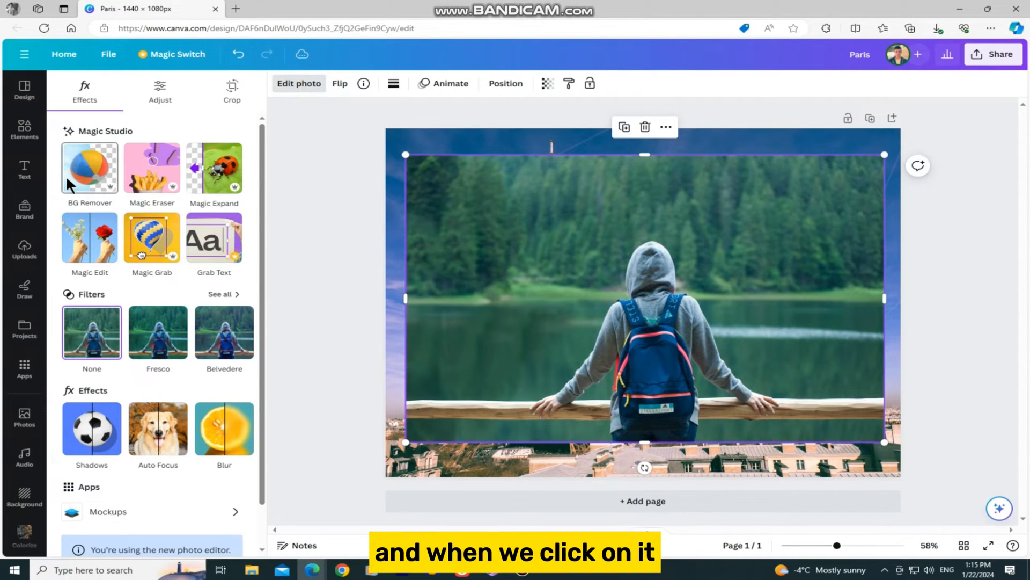
pyautogui.click(89, 167)
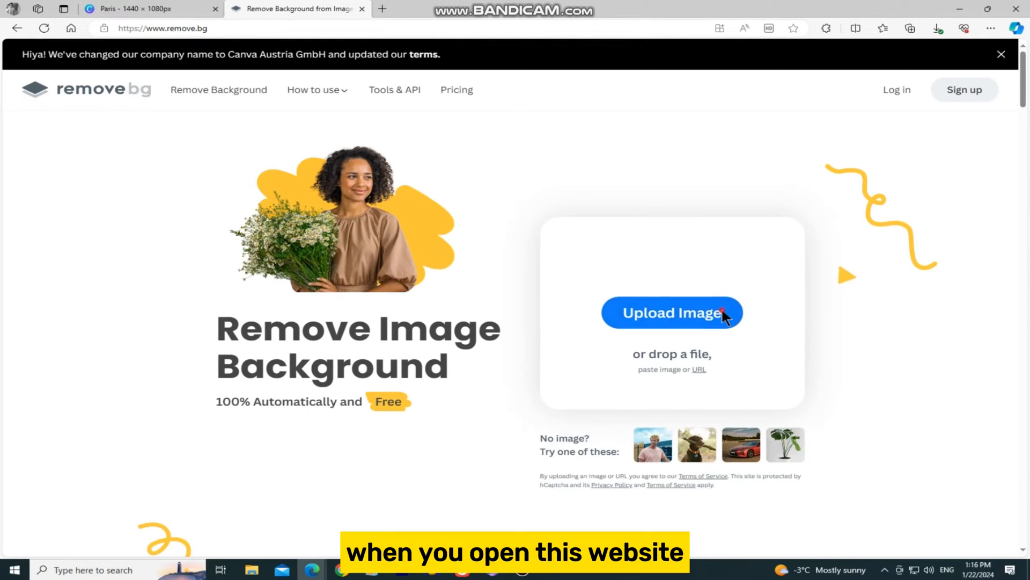
# Upload the backpacker photo to remove.bg, download the cutout, and return to Canva
pyautogui.click(672, 313)
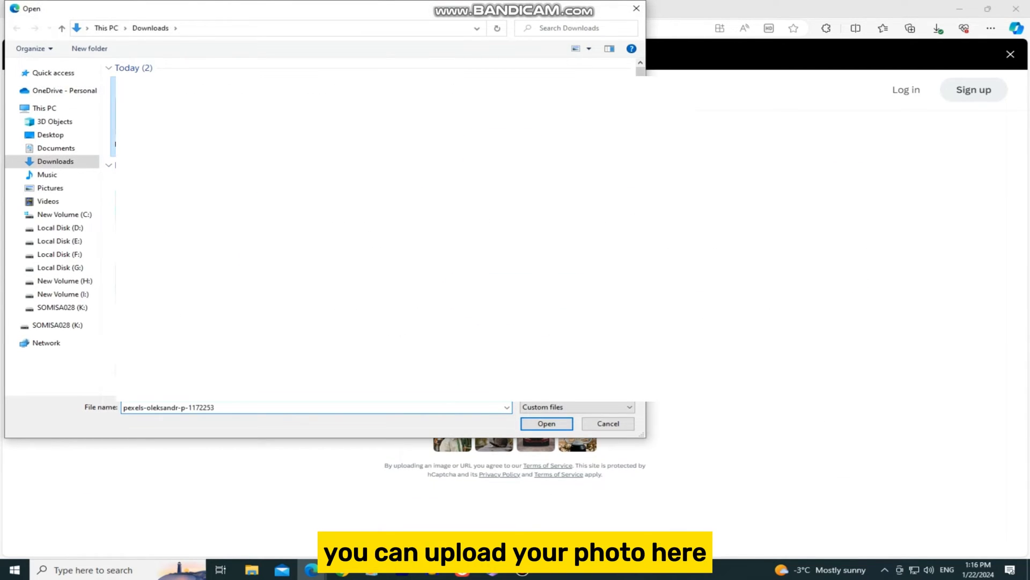
pyautogui.click(547, 423)
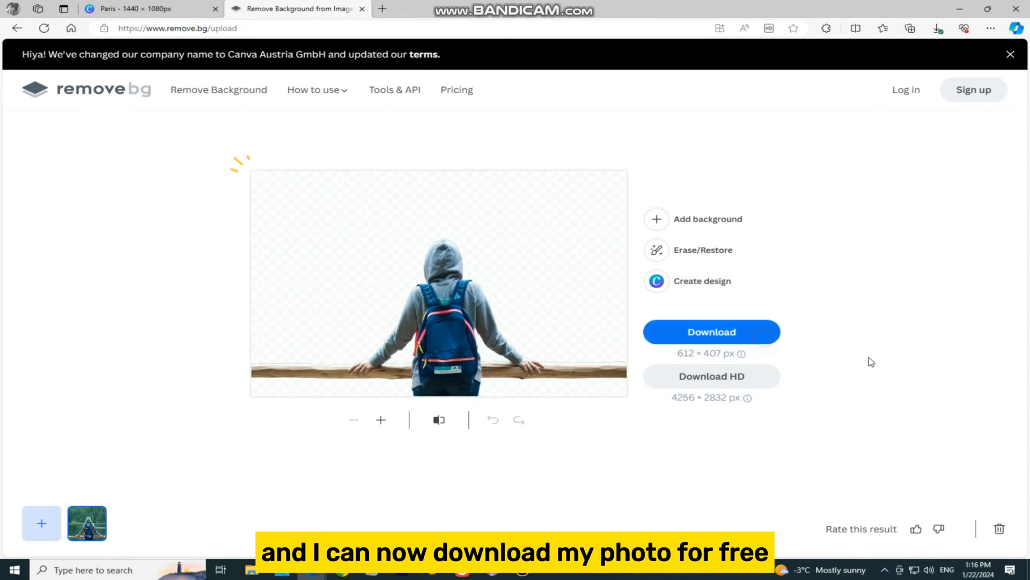
pyautogui.click(936, 28)
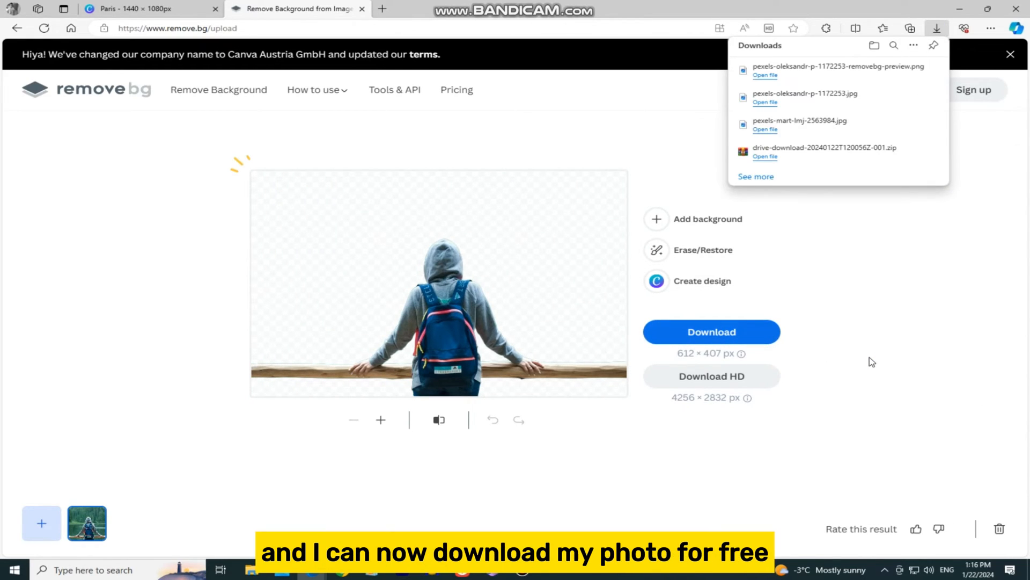
pyautogui.click(139, 8)
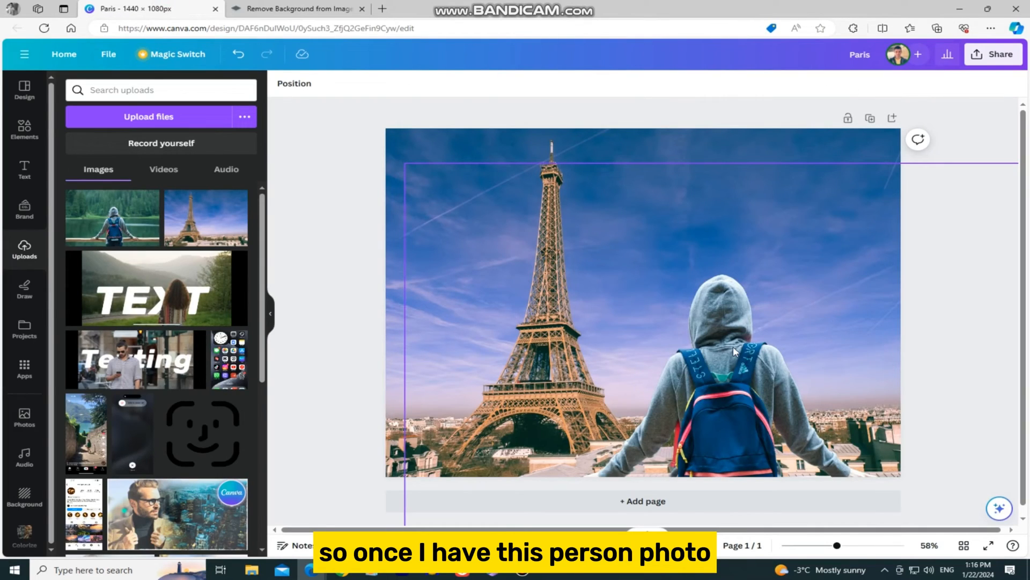